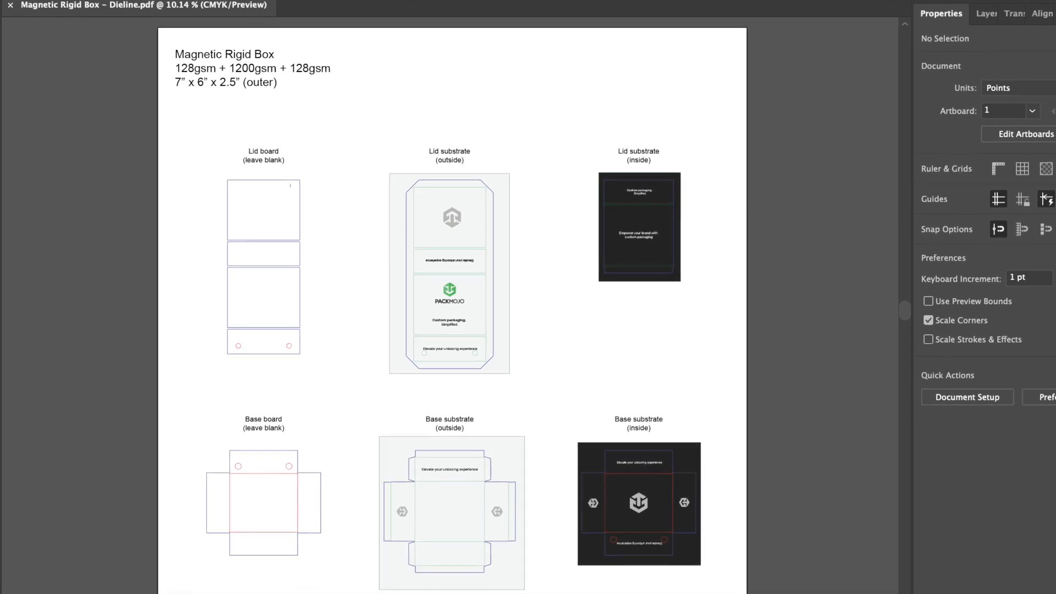
- Ungroup the dieline drawing into separate pieces after scrolling to the outside layout
scroll("up", 3)
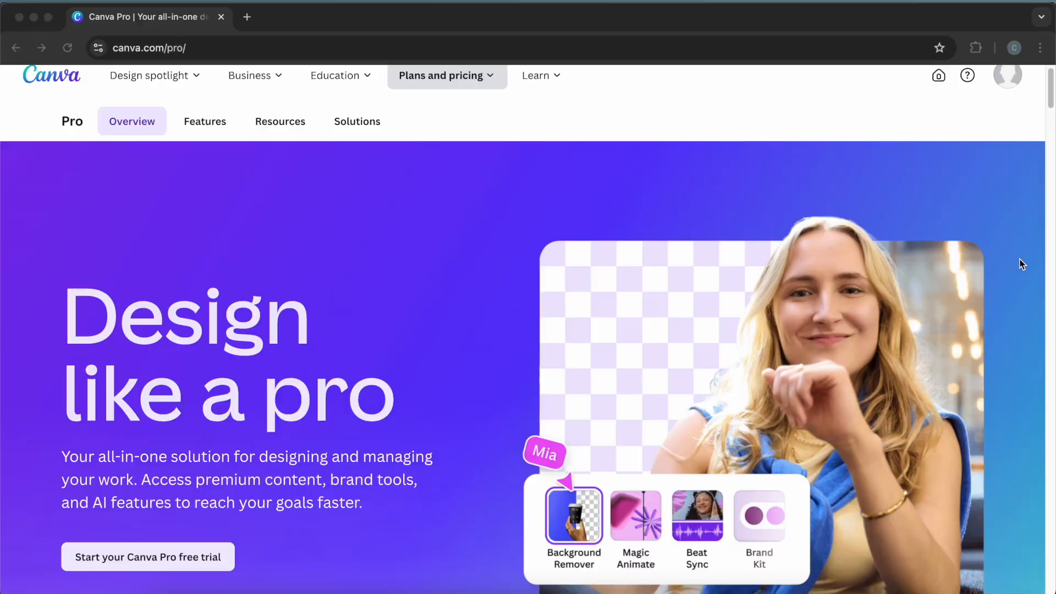
scroll("down", 3)
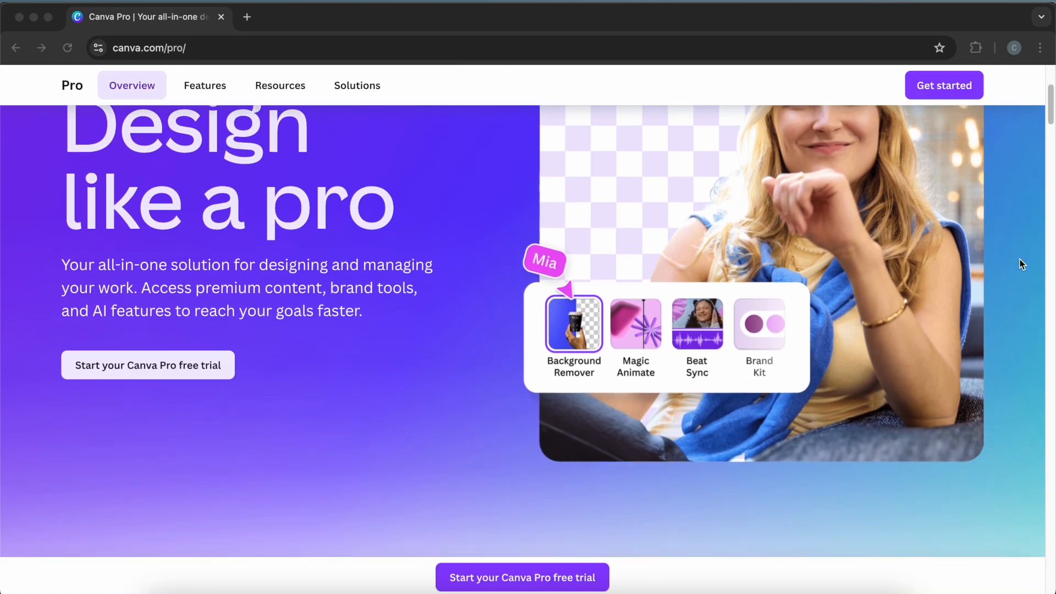
scroll("down", 3)
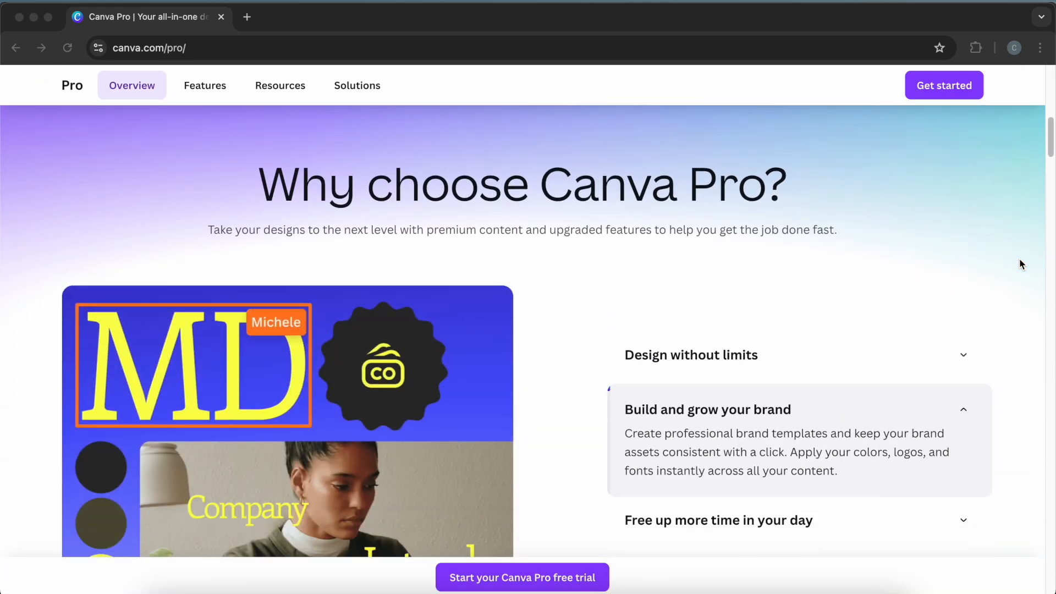
scroll("down", 3)
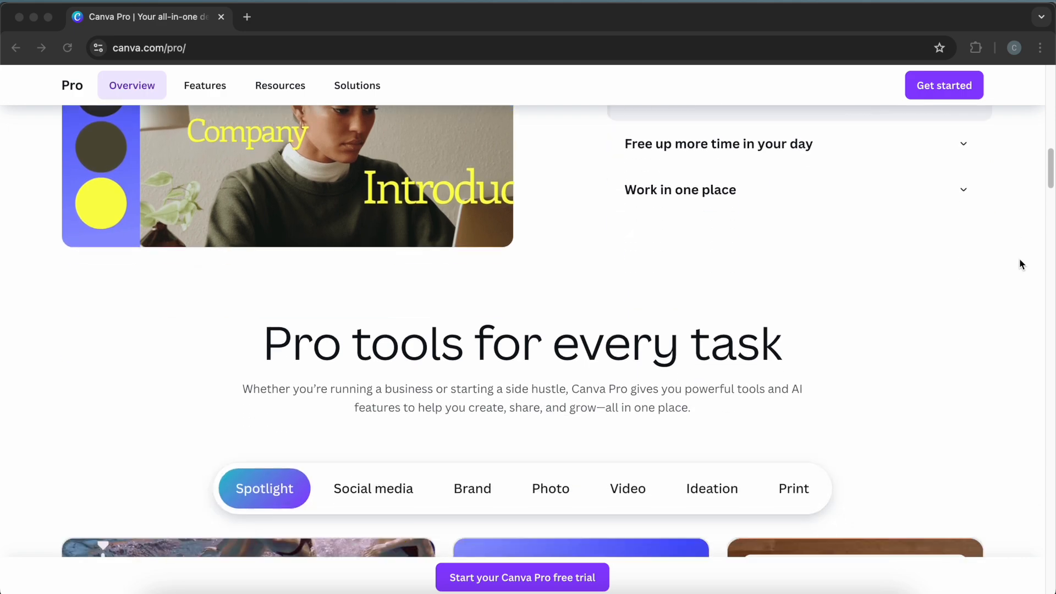
scroll("down", 3)
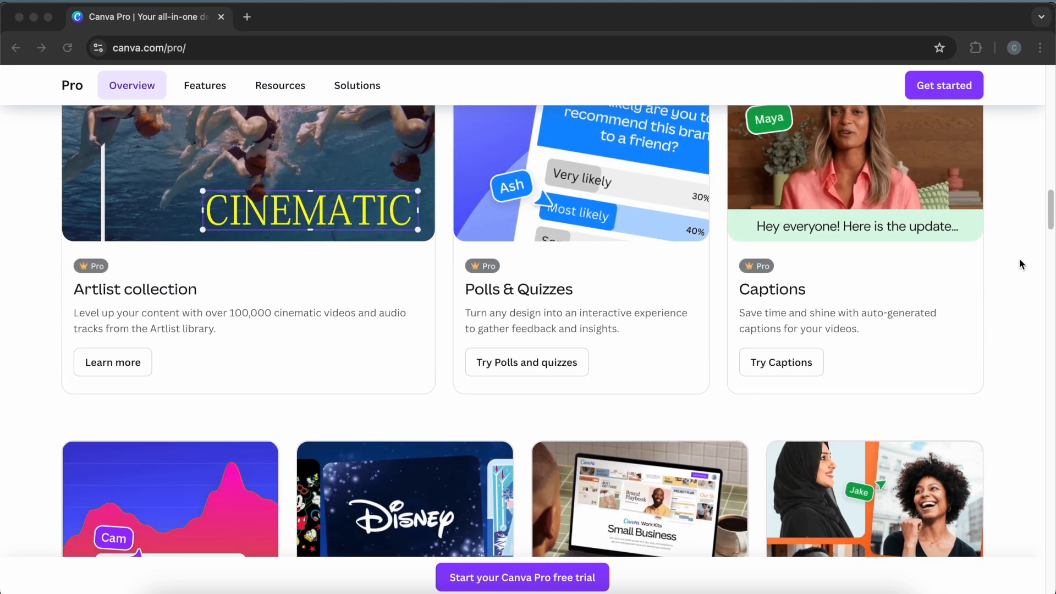
scroll("down", 3)
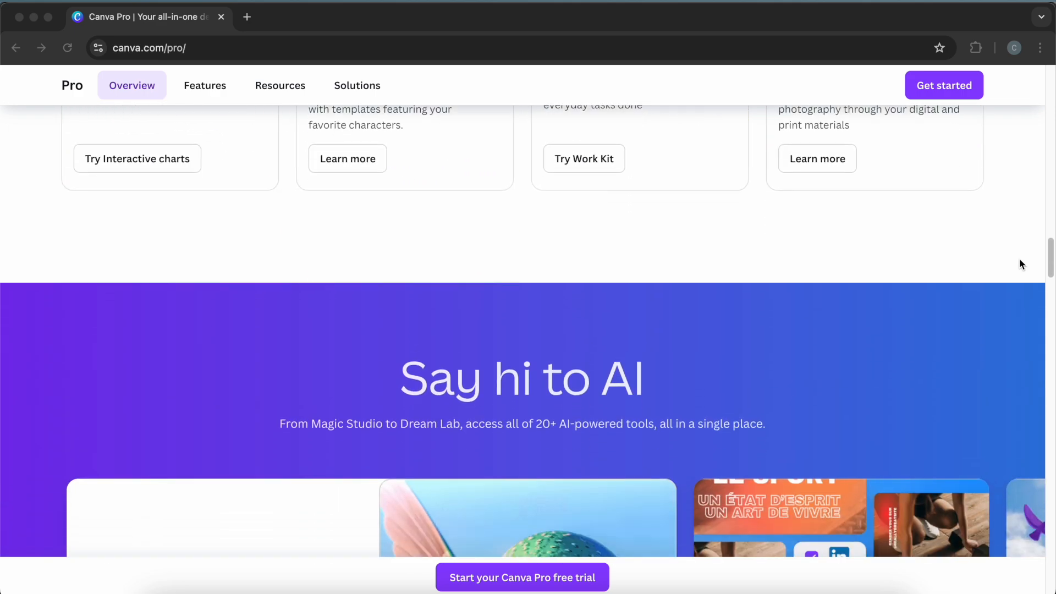
scroll("down", 3)
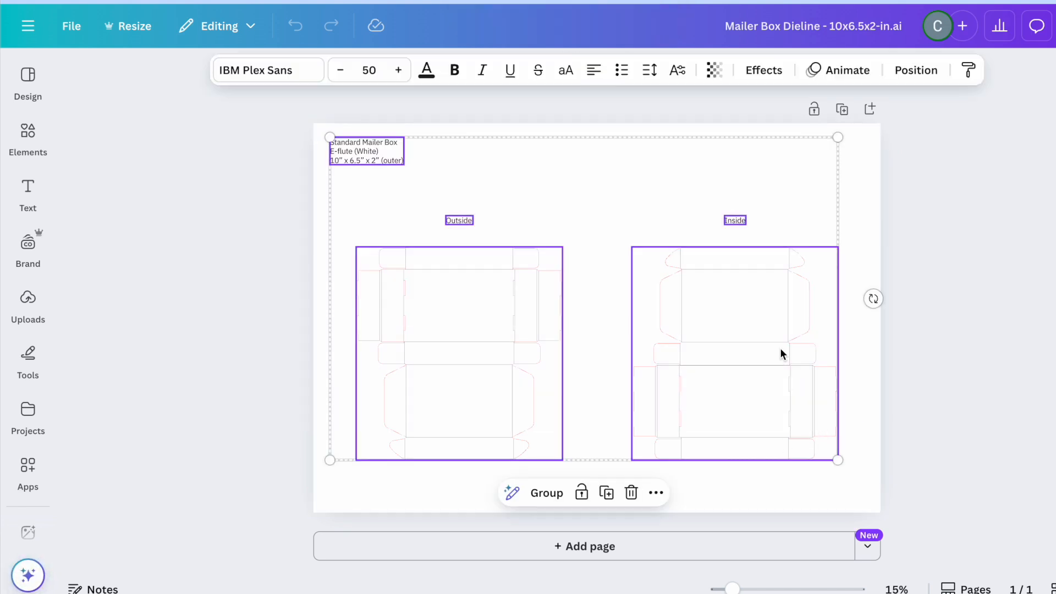
right_click(781, 353)
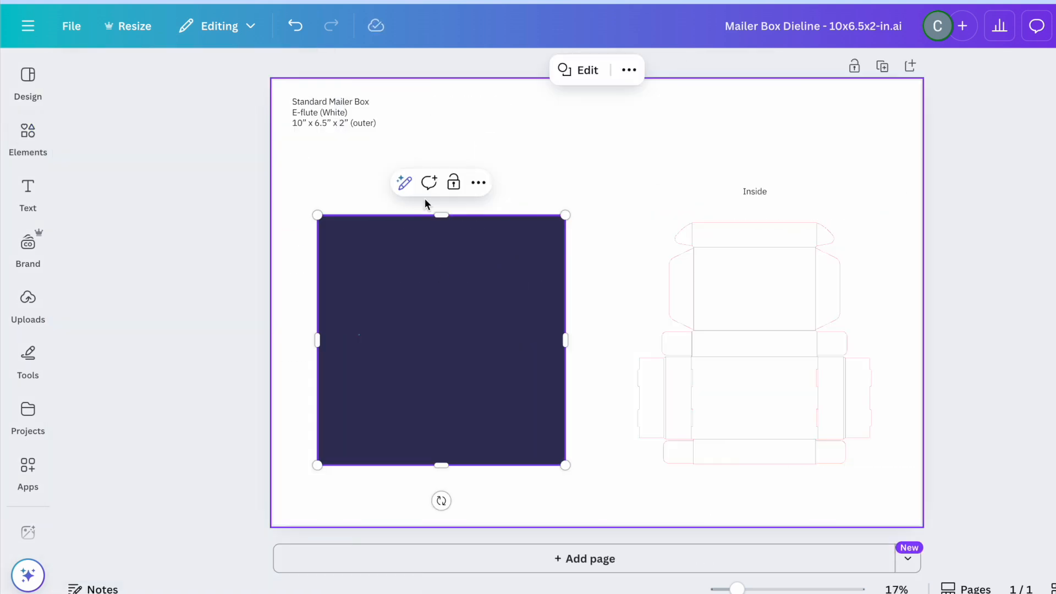
- Add a solid square panel over the outside dieline and bring up its actions
right_click(441, 340)
type("Custom Packaging")
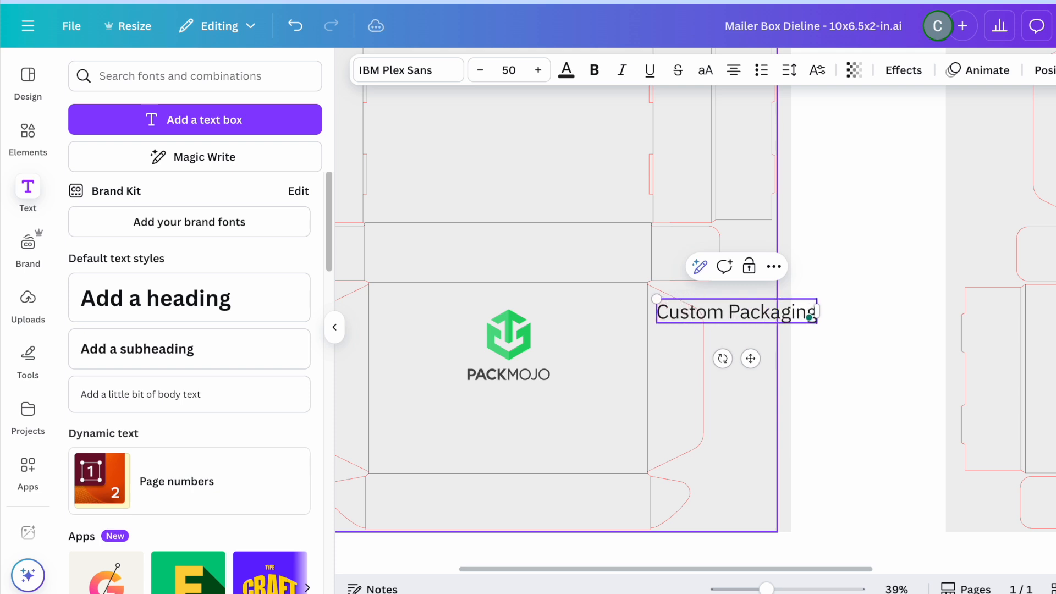
- Add 'Custom Packaging Simplified' under the logo and a second 'Elevate your unboxing experience' text box
type("Simplified")
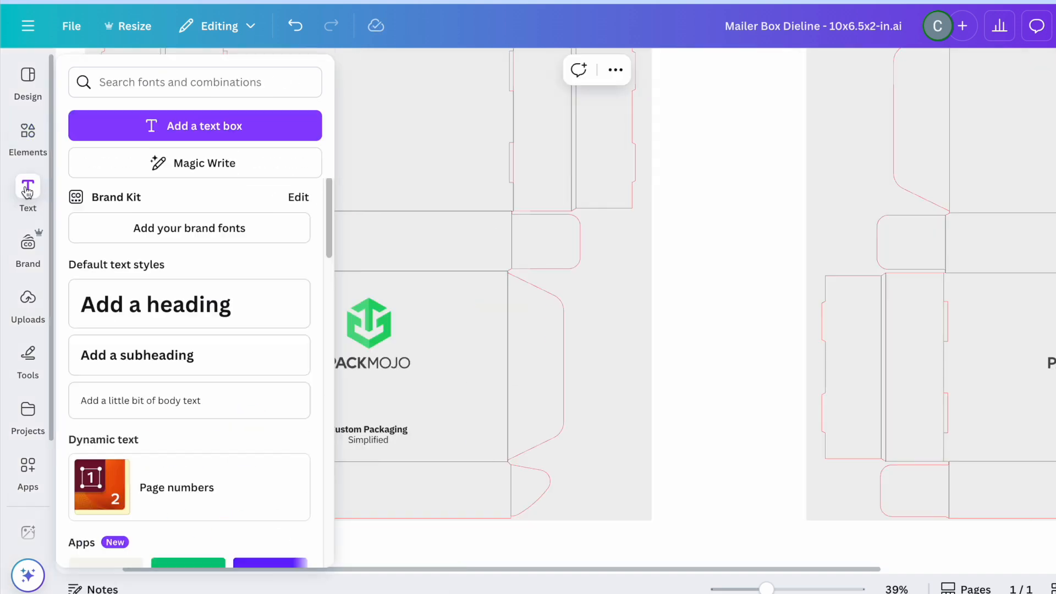
left_click(194, 125)
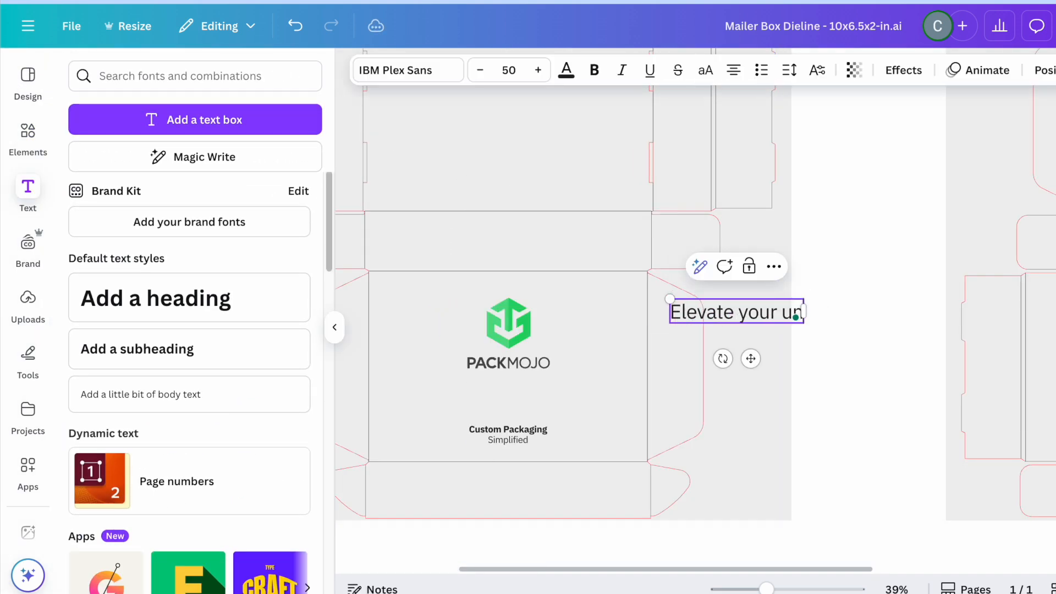
type("unboxing experience")
type("tr")
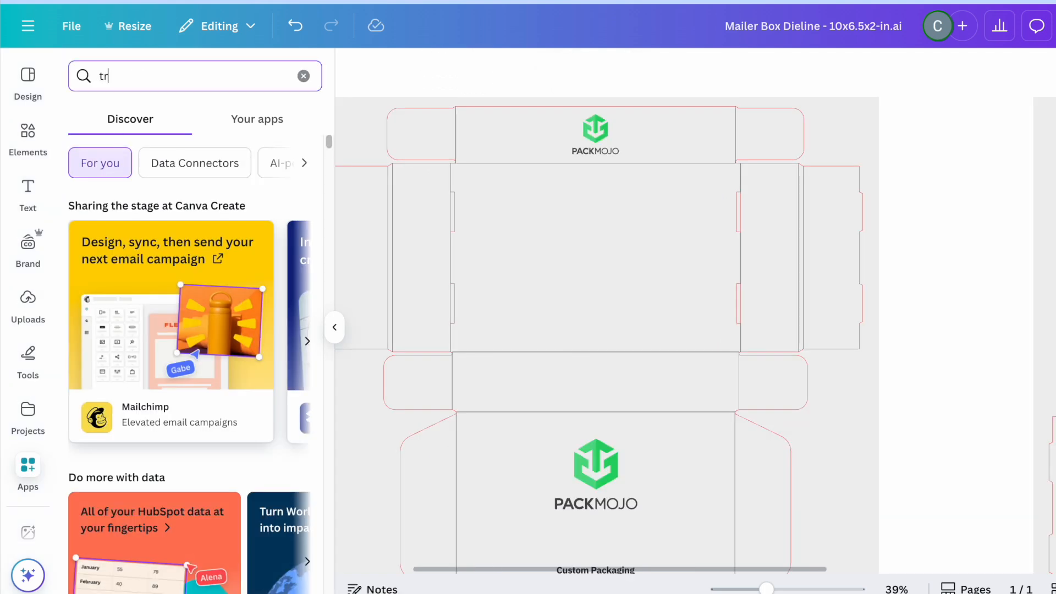
- Use the Tracer app to convert the PACKMOJO icon into a black-and-white vector
type("Tracer")
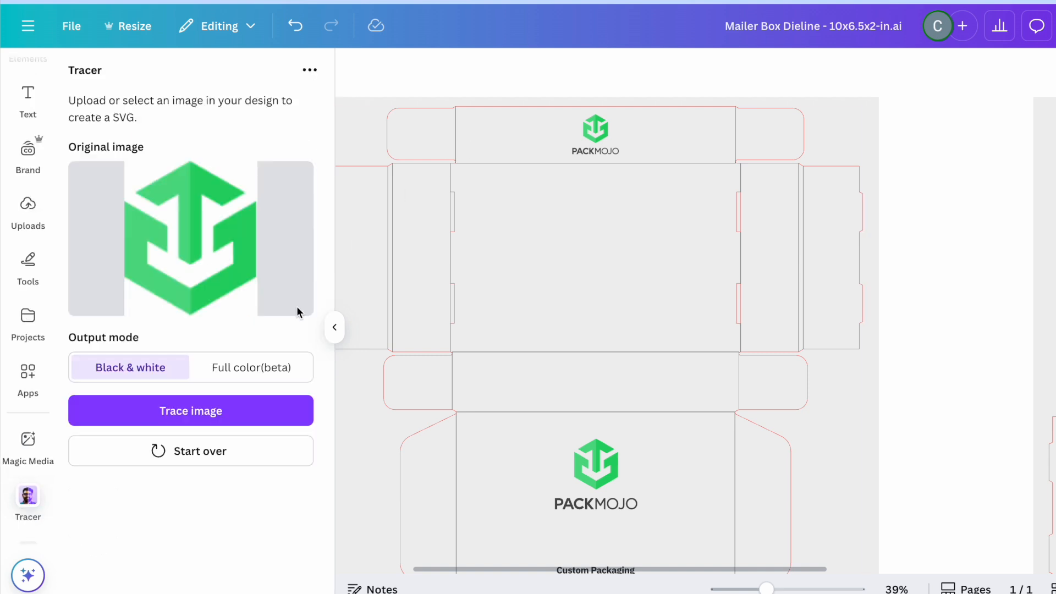
mouse_move(235, 411)
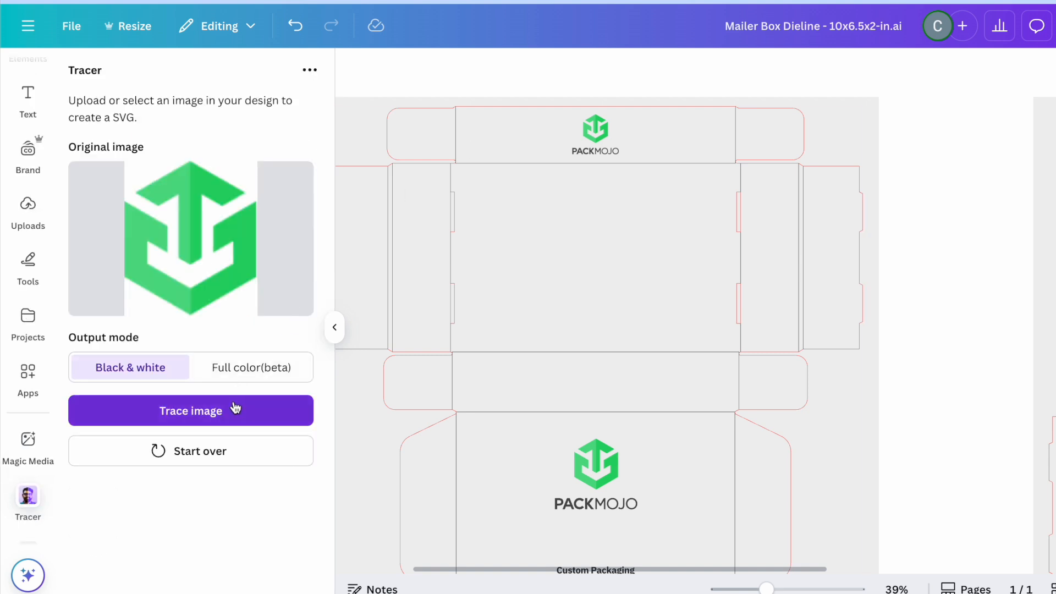
left_click(190, 410)
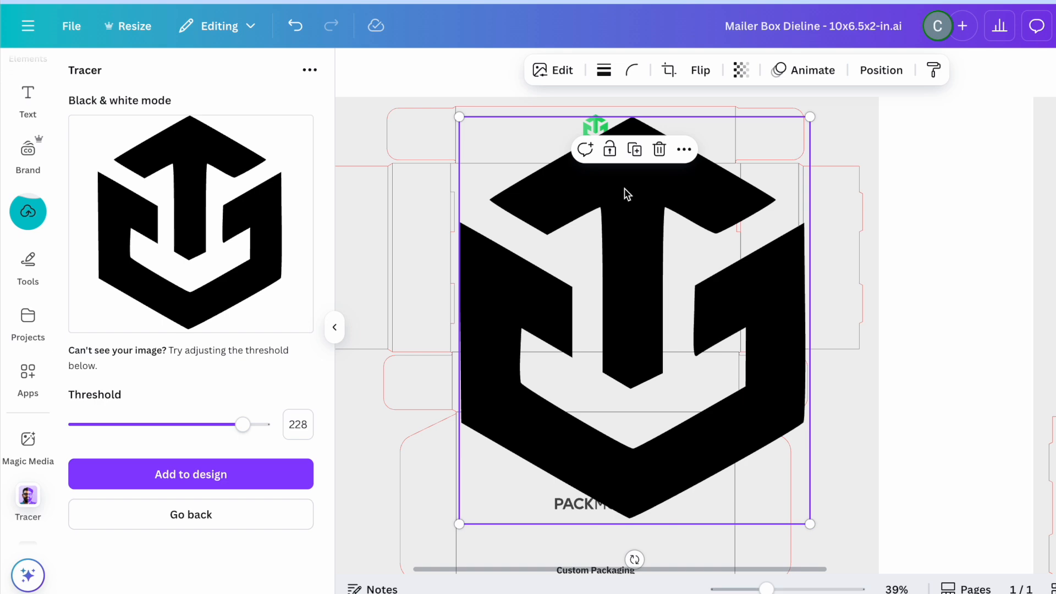
- Apply a Duotone effect with Shadows colour #BEBEBE so the traced icon turns light grey
left_click(190, 474)
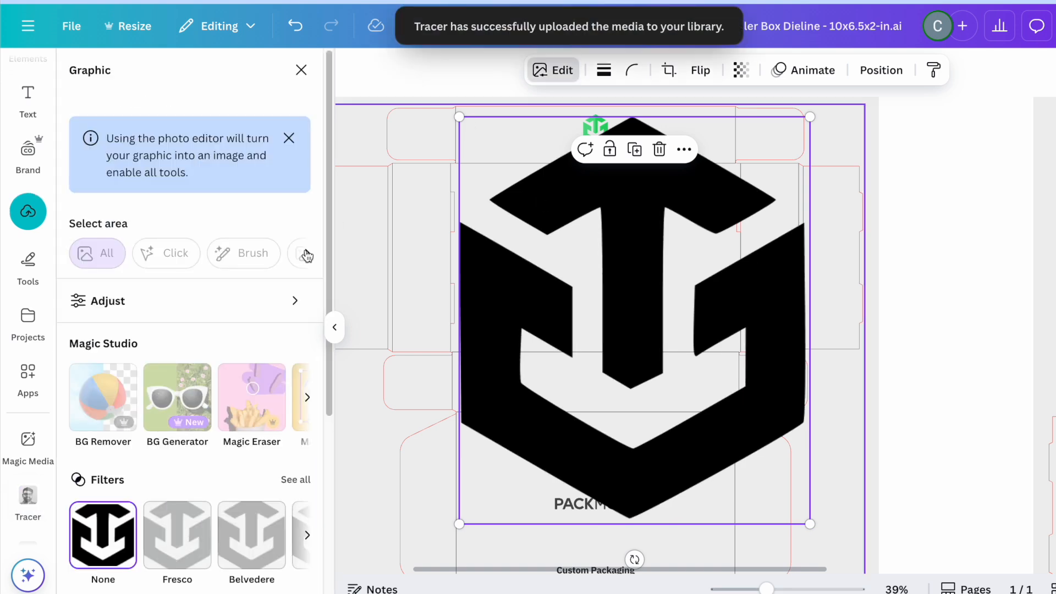
scroll("down", 3)
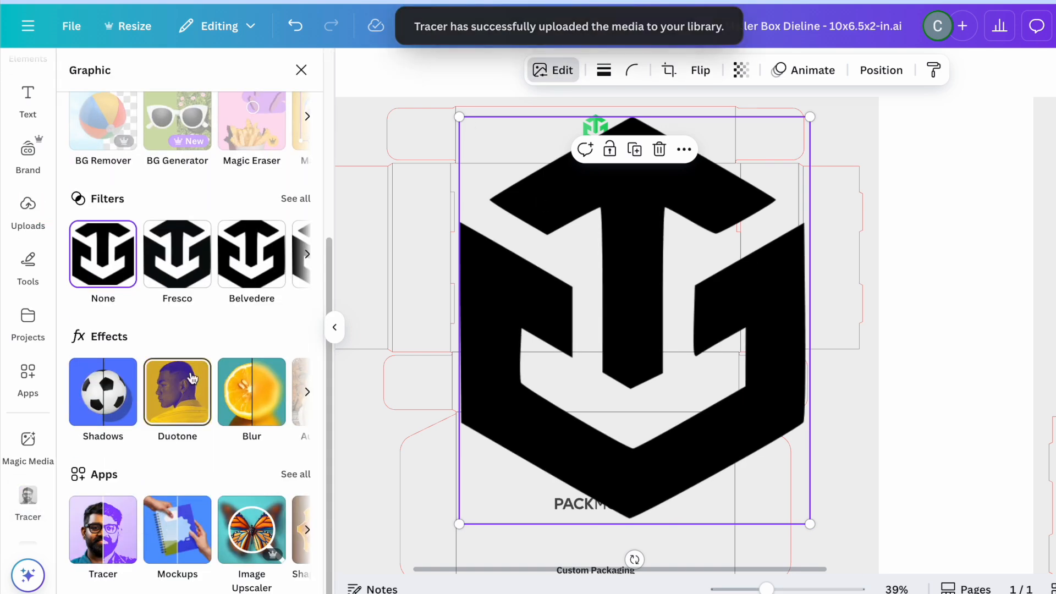
left_click(176, 394)
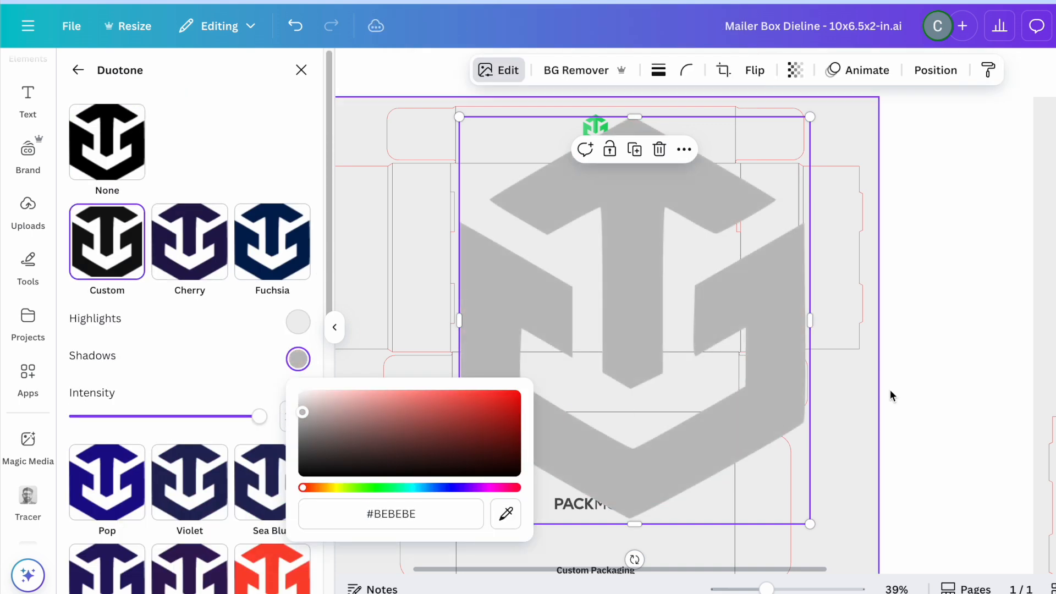
left_click(301, 69)
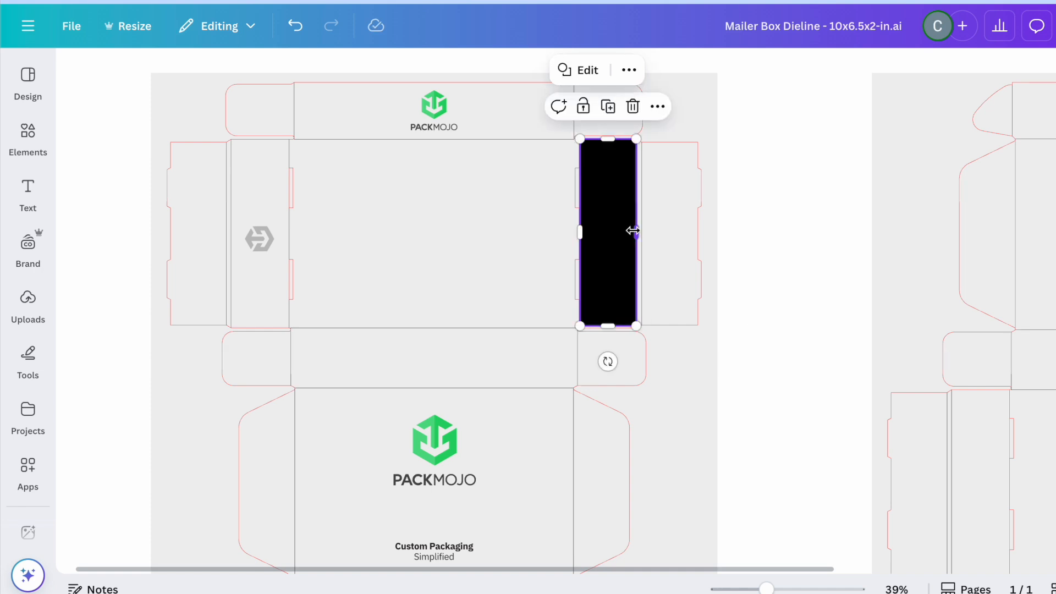
- Arrange the black flap rectangles and grey icons on the side flaps, and select the unboxing tagline for the bottom flap
right_click(607, 232)
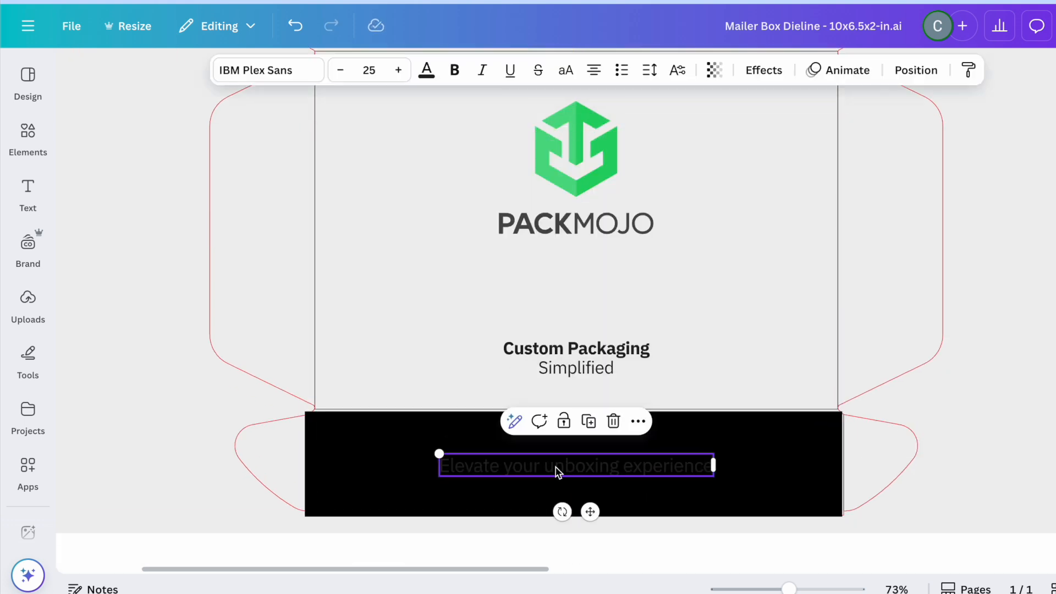
left_click(750, 405)
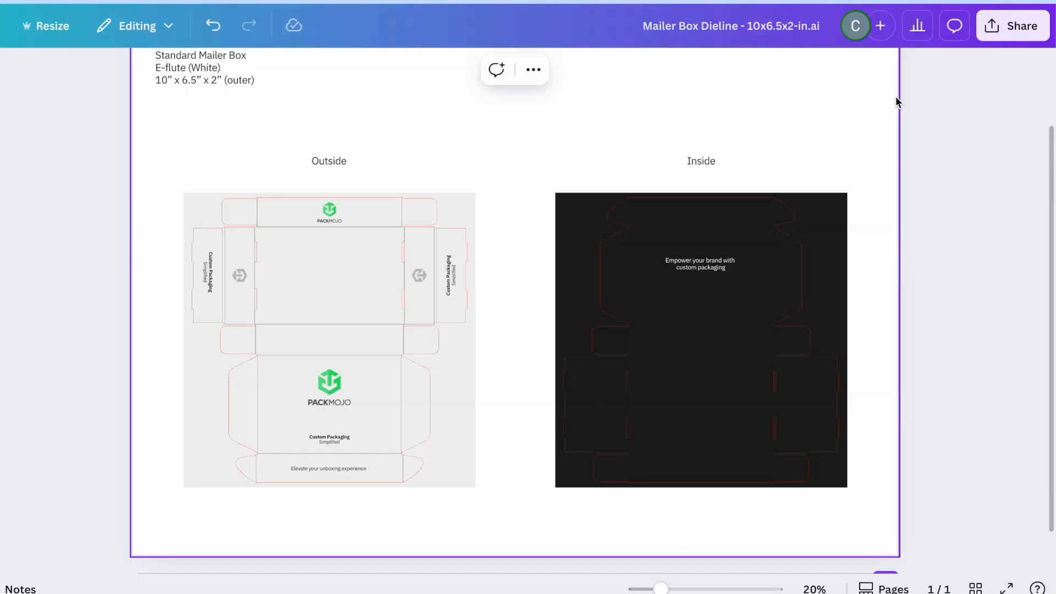
- Open Share for the finished mailer box design
left_click(1012, 25)
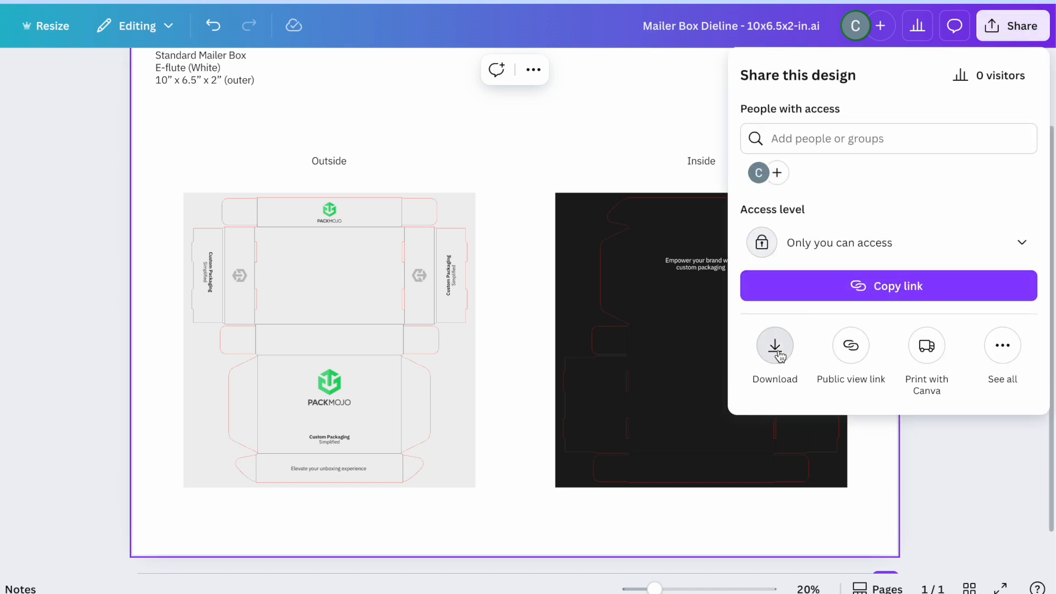
- In Download, set the file type to PDF Print
left_click(775, 345)
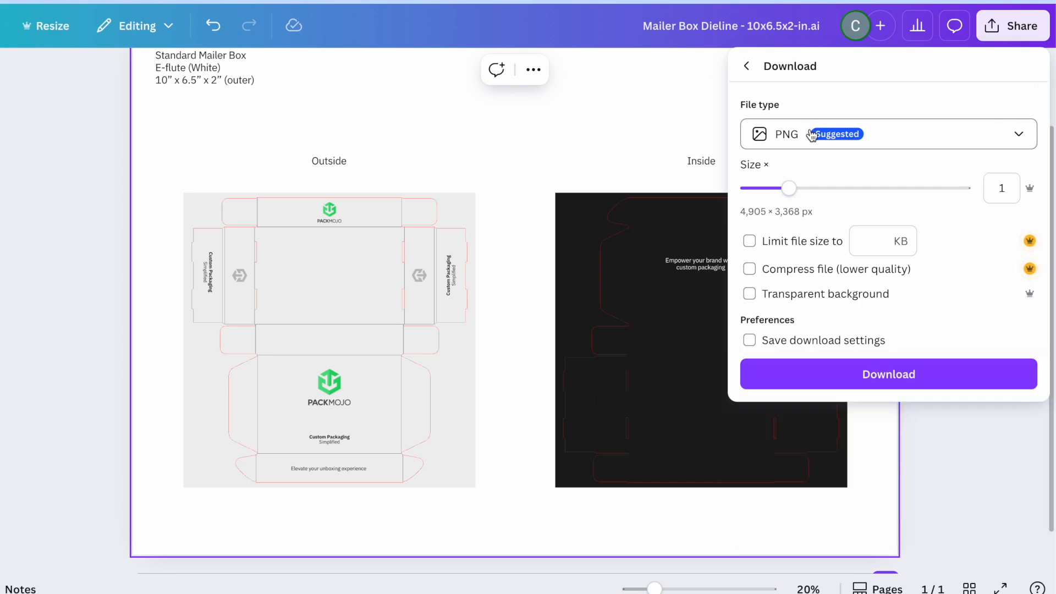
left_click(888, 133)
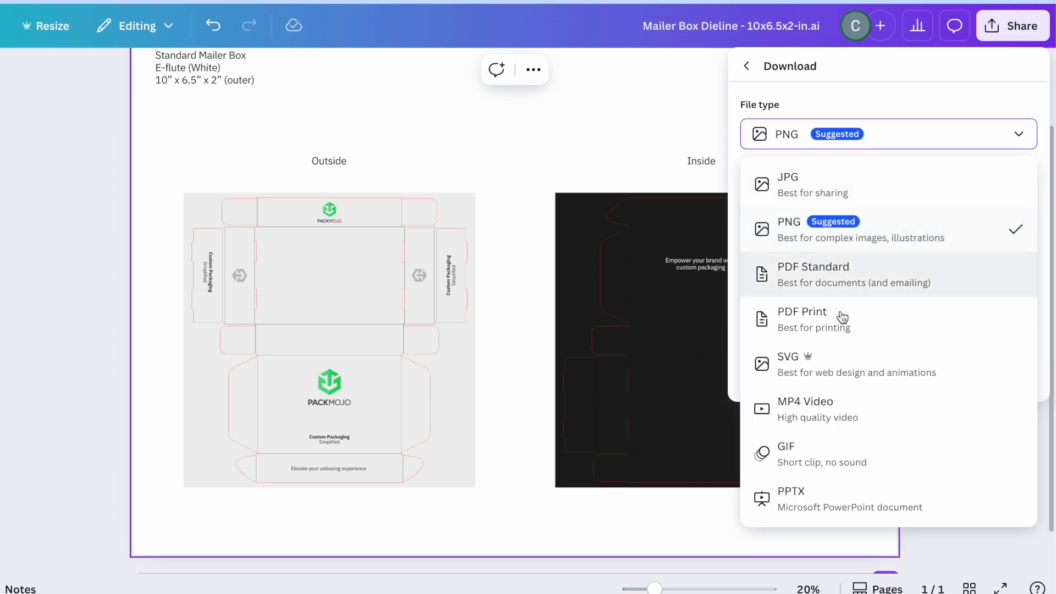
left_click(802, 319)
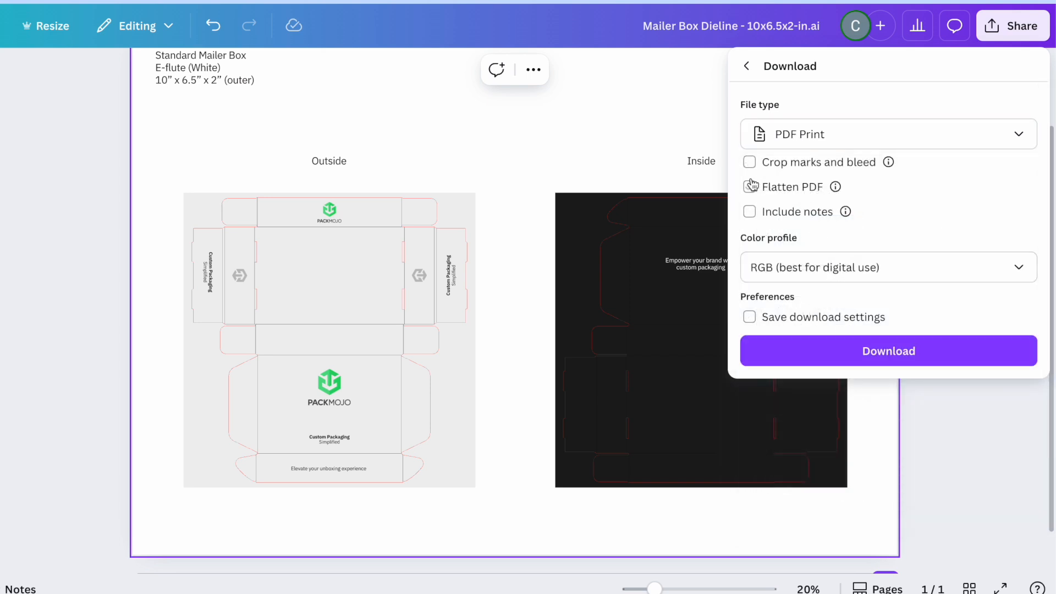
mouse_move(870, 187)
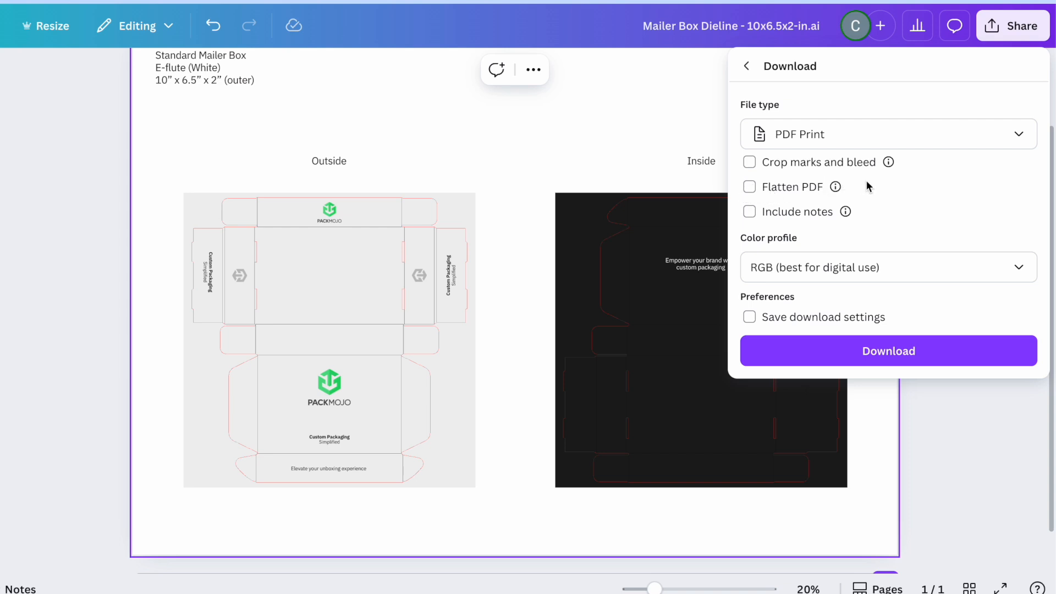
- Set the colour profile to CMYK and start the download
left_click(888, 266)
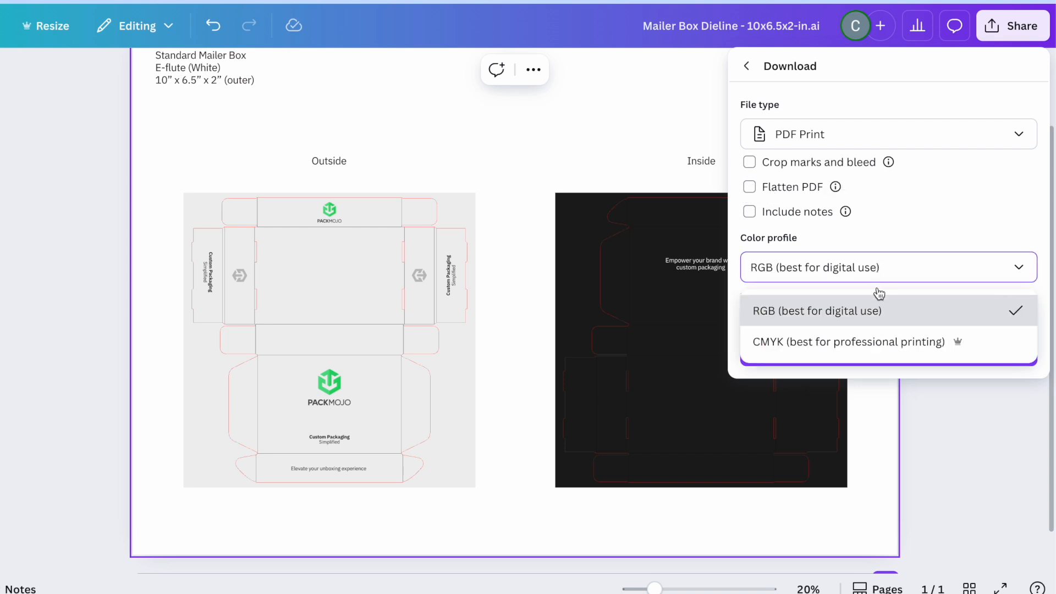
left_click(850, 341)
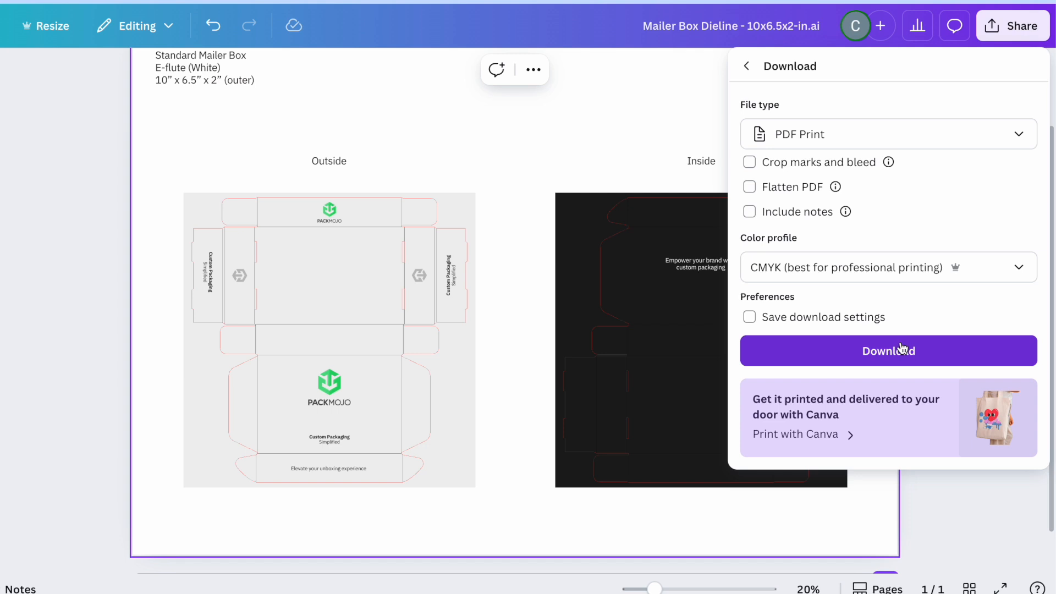
mouse_move(901, 356)
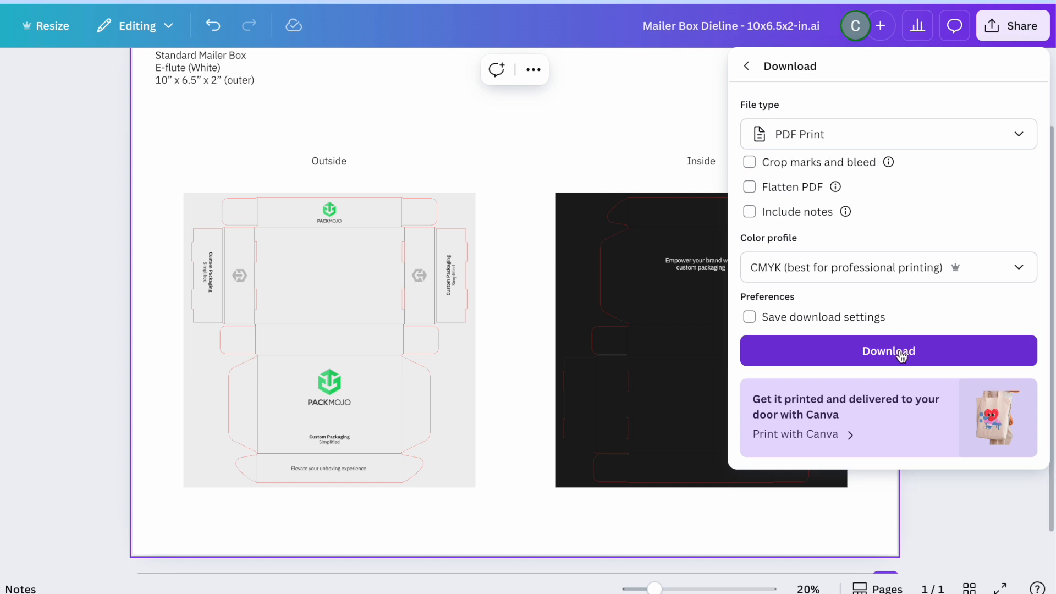
left_click(888, 350)
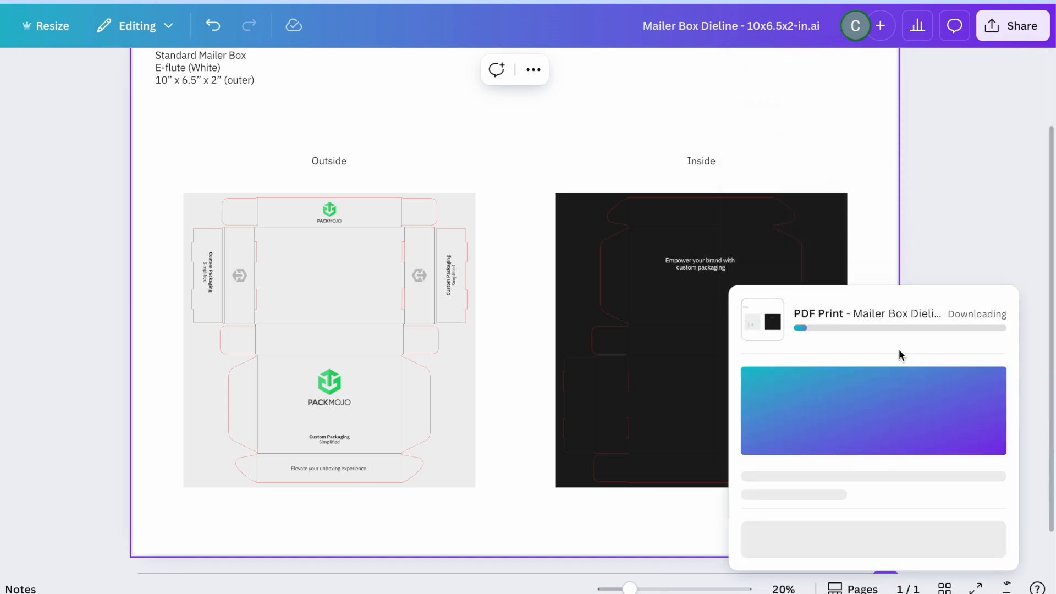